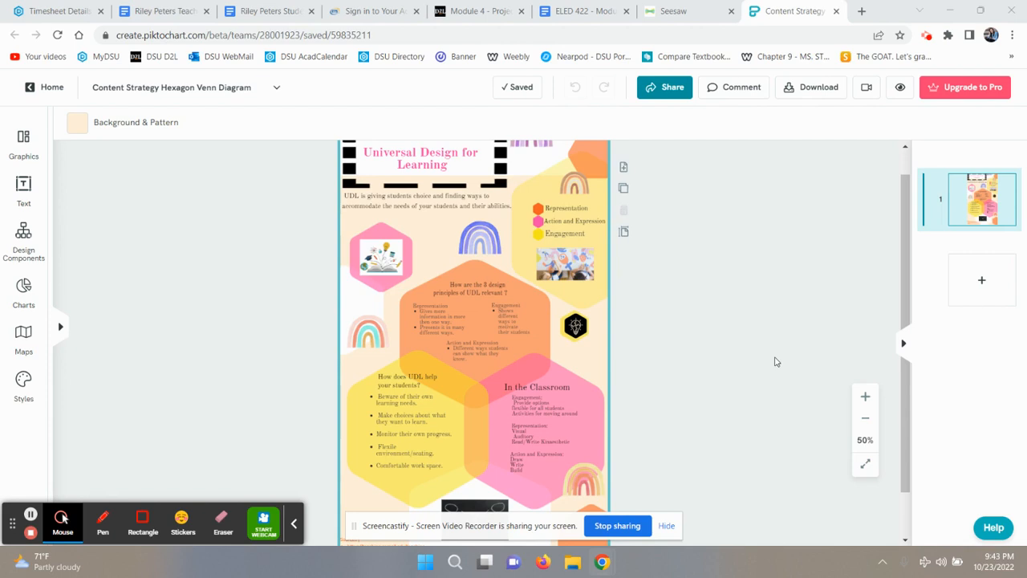
# - Select and release the yellow hexagon's bullet list and the central orange hexagon's text without editing
pyautogui.click(409, 426)
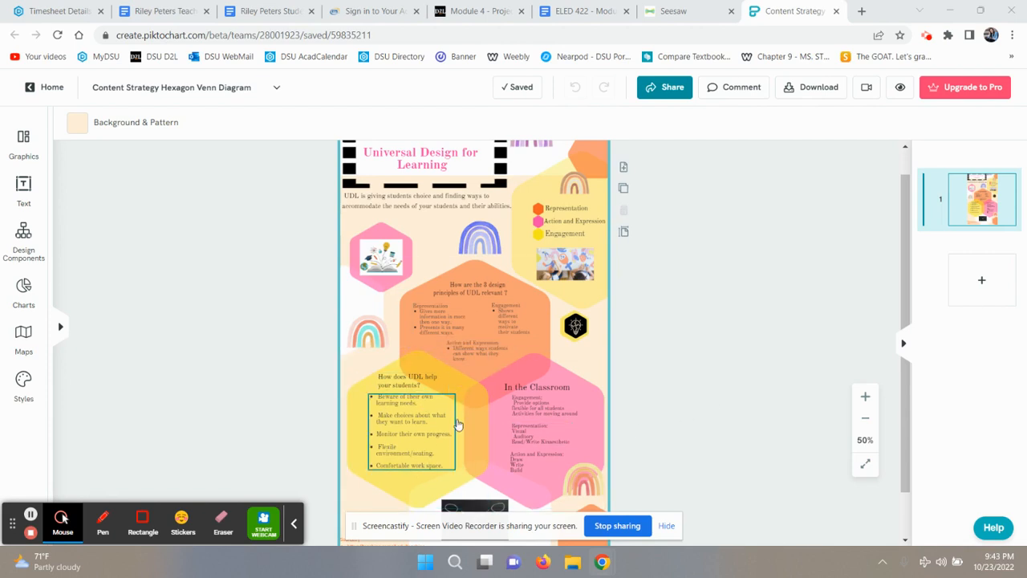
pyautogui.click(457, 423)
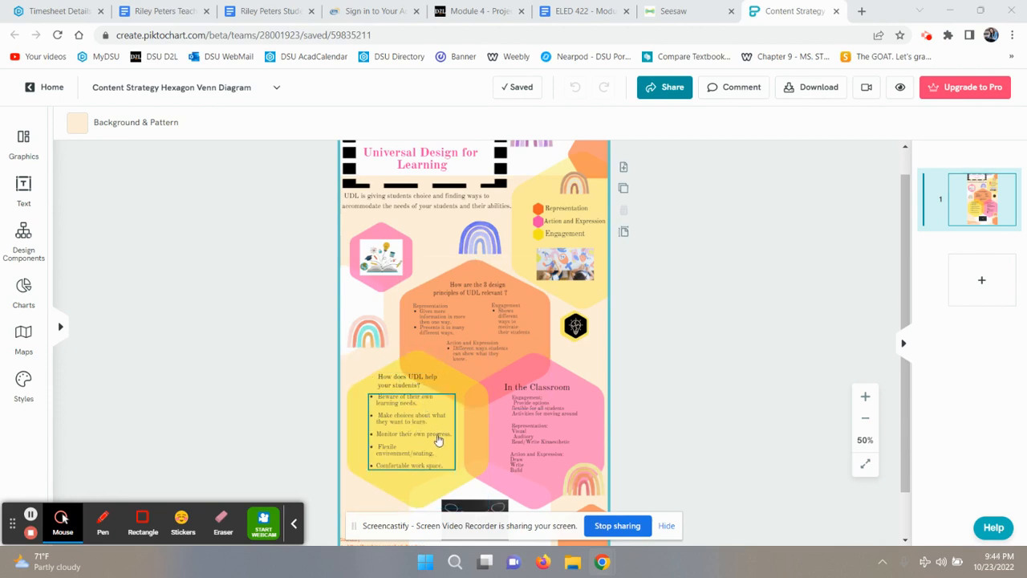
pyautogui.click(639, 410)
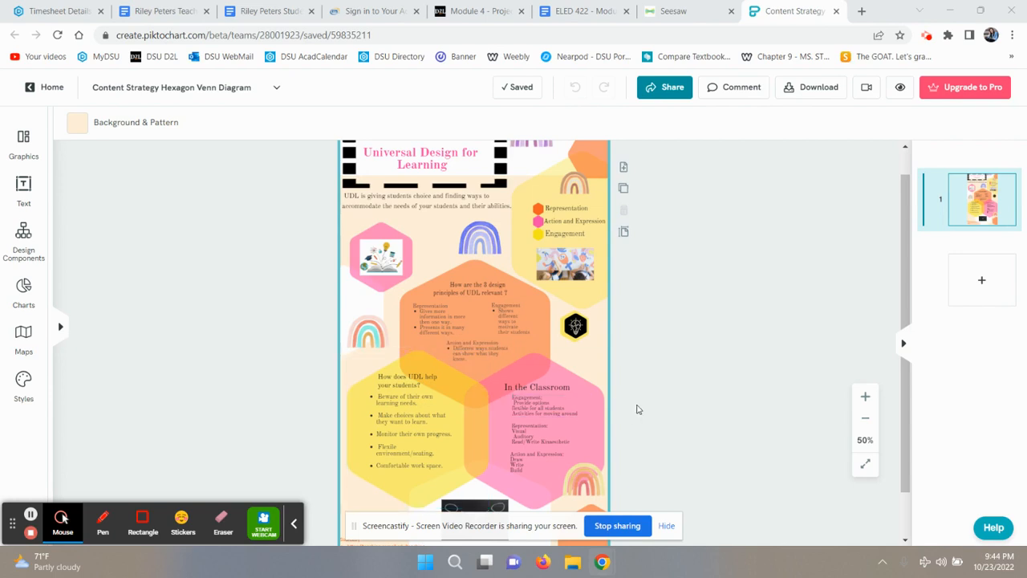
pyautogui.click(505, 286)
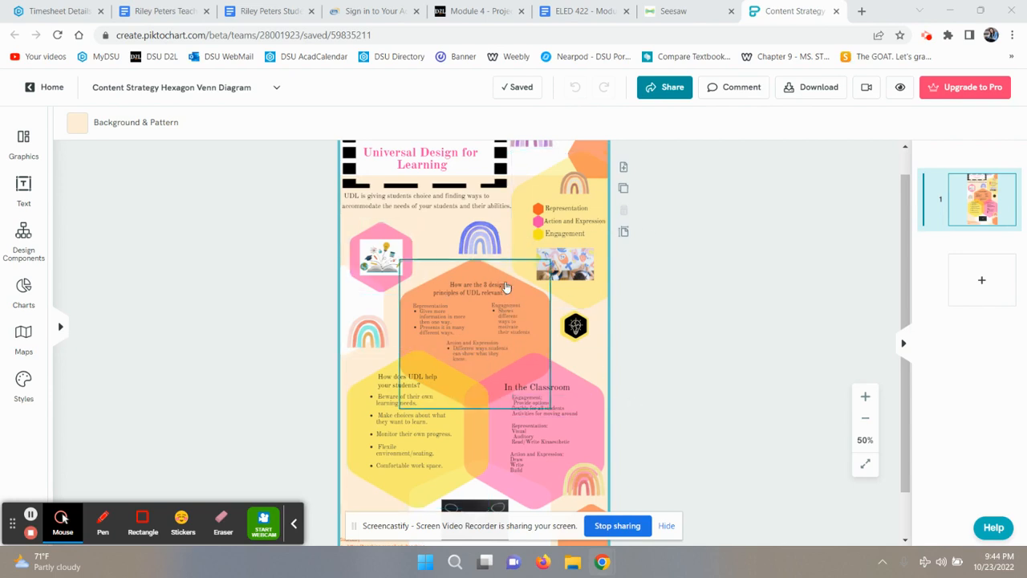
pyautogui.click(725, 289)
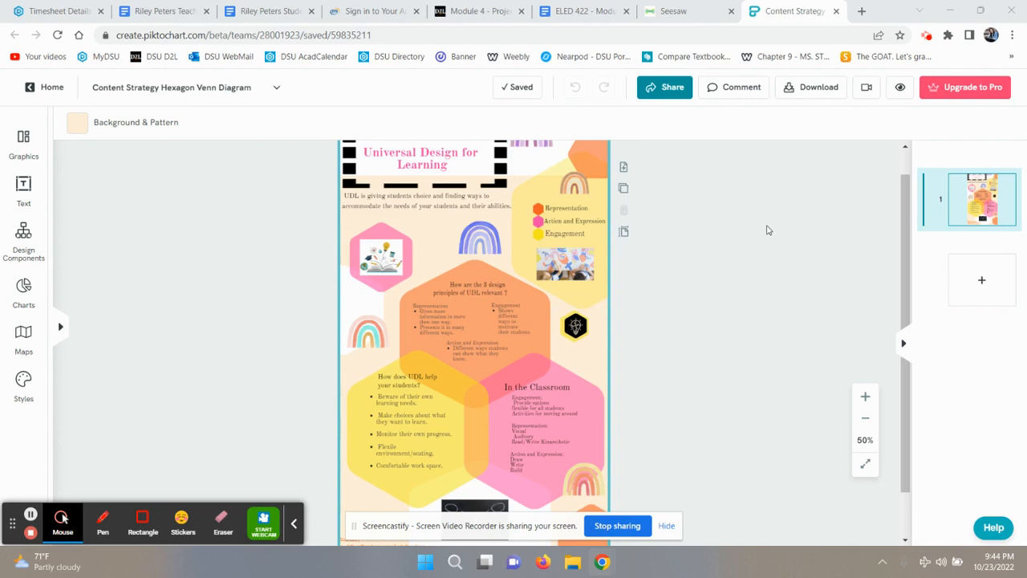
pyautogui.moveTo(911, 247)
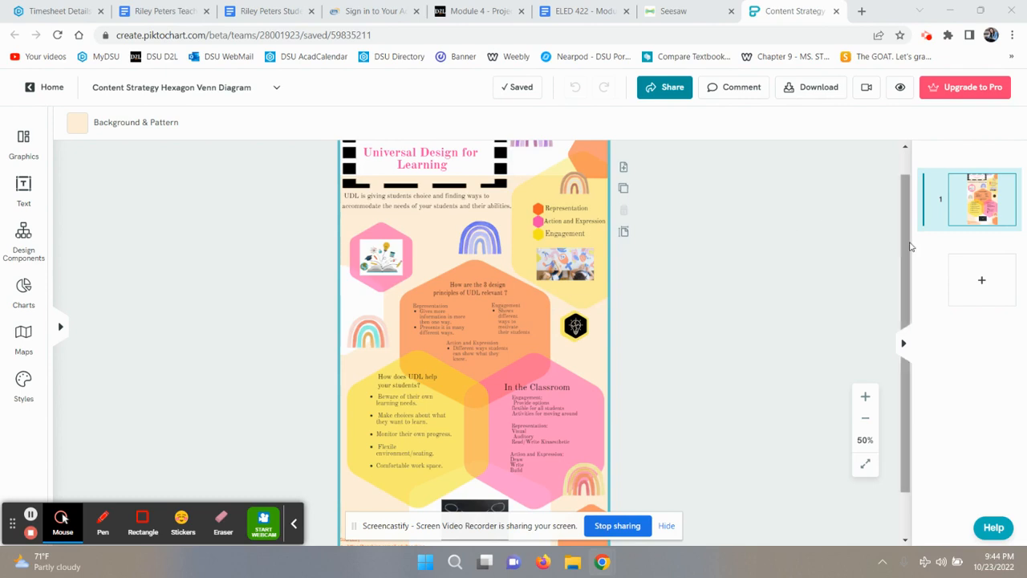
# - Scroll down the canvas to bring the sources note below the hexagons into view
pyautogui.scroll(-3)
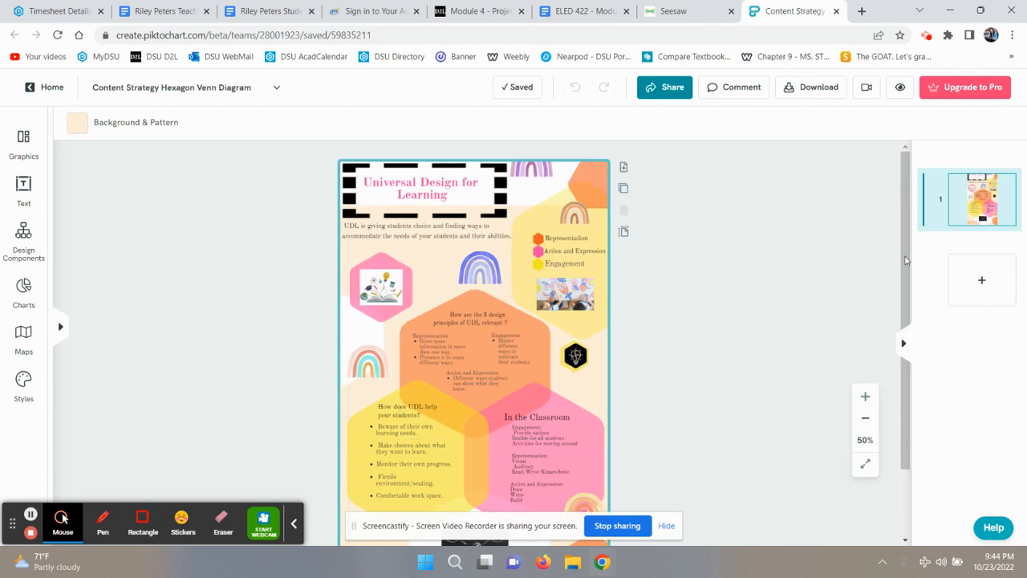
pyautogui.scroll(-3)
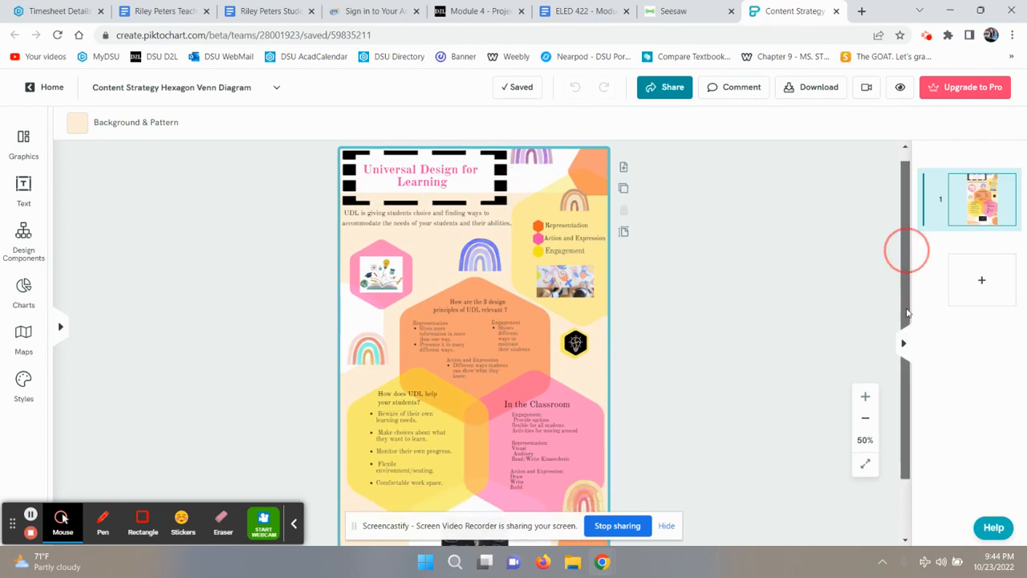
pyautogui.scroll(-3)
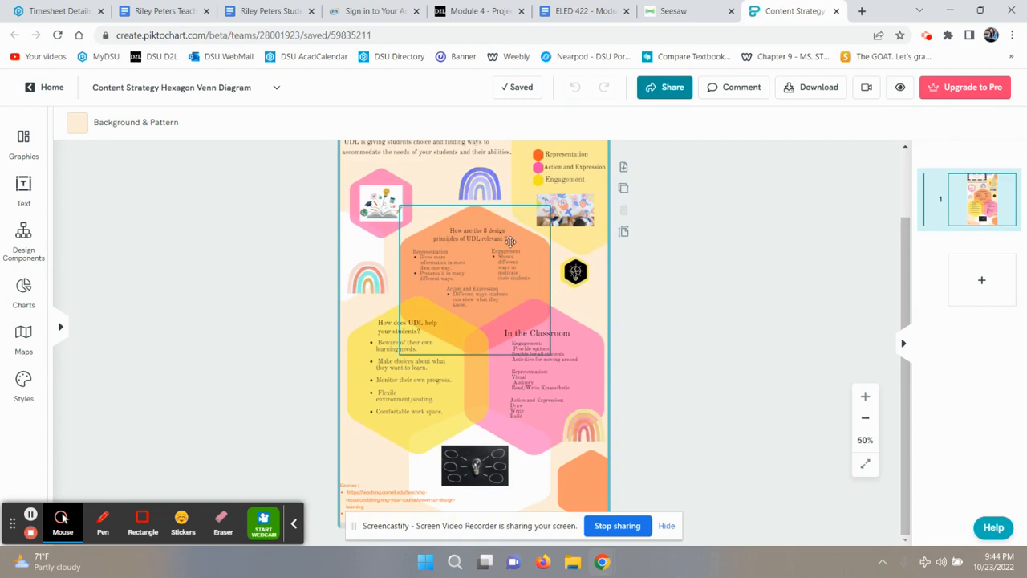
pyautogui.moveTo(520, 231)
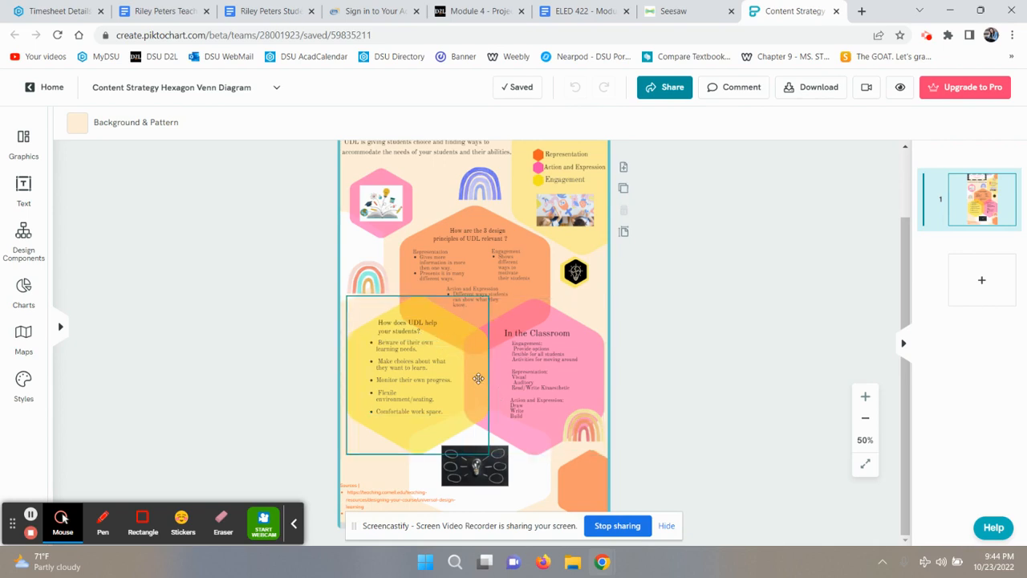
pyautogui.moveTo(472, 395)
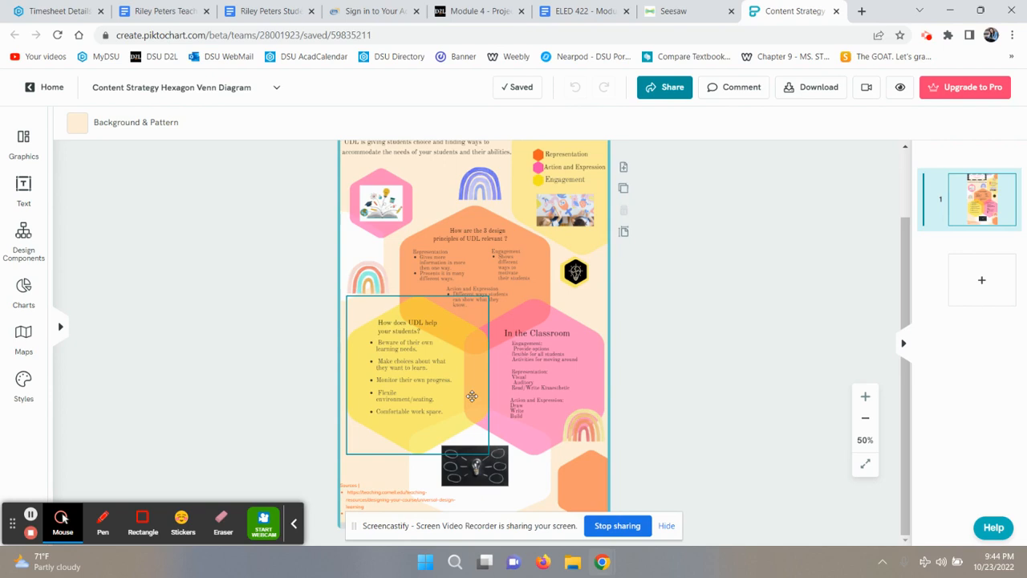